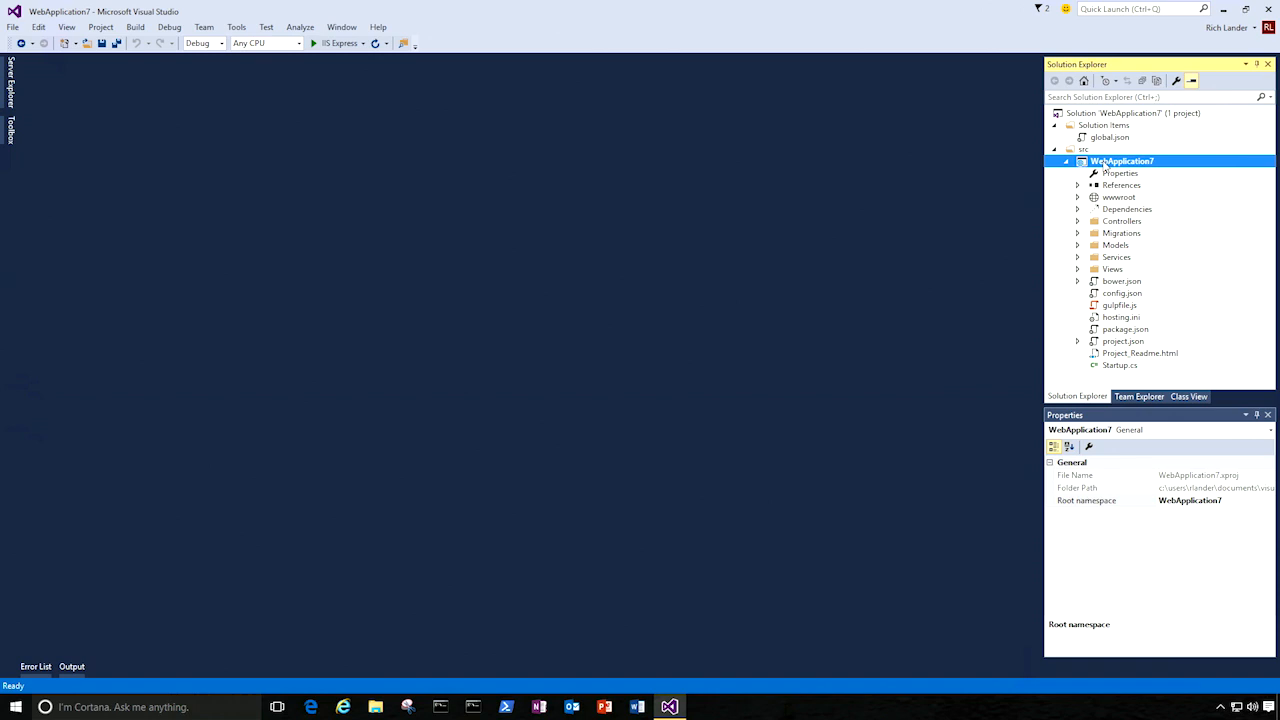
mouse_move(1107, 164)
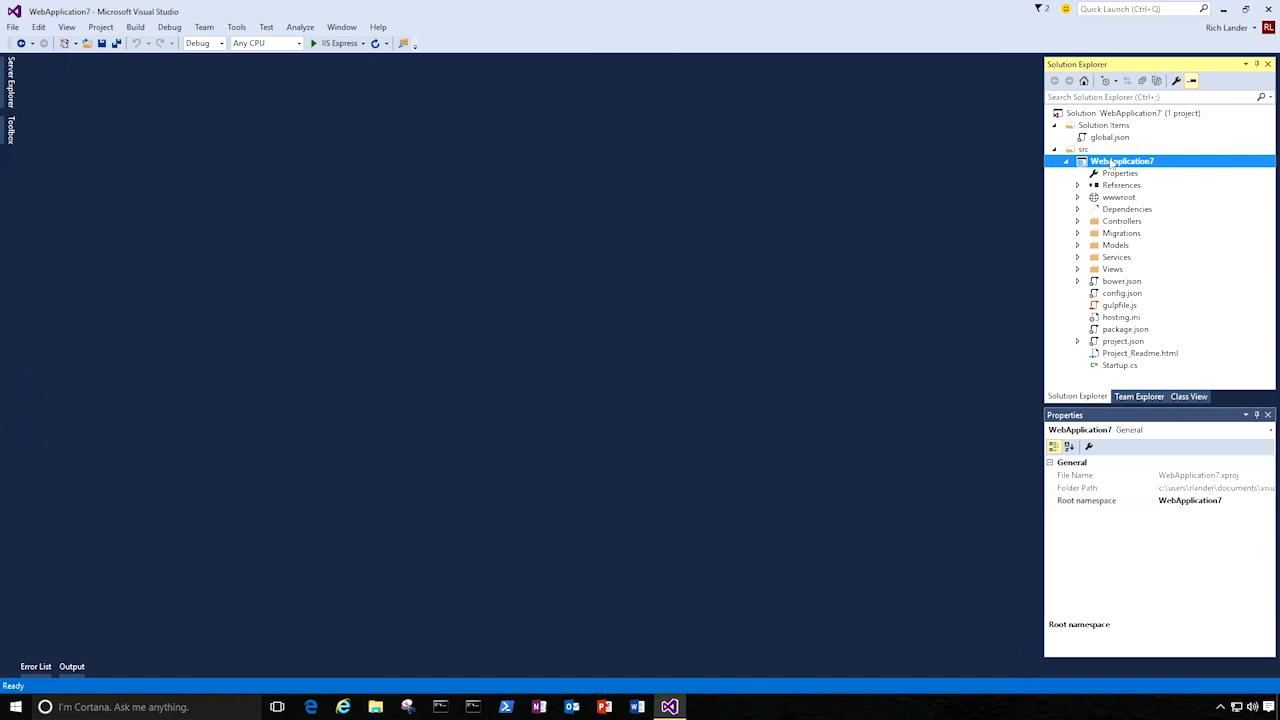
mouse_move(1121, 167)
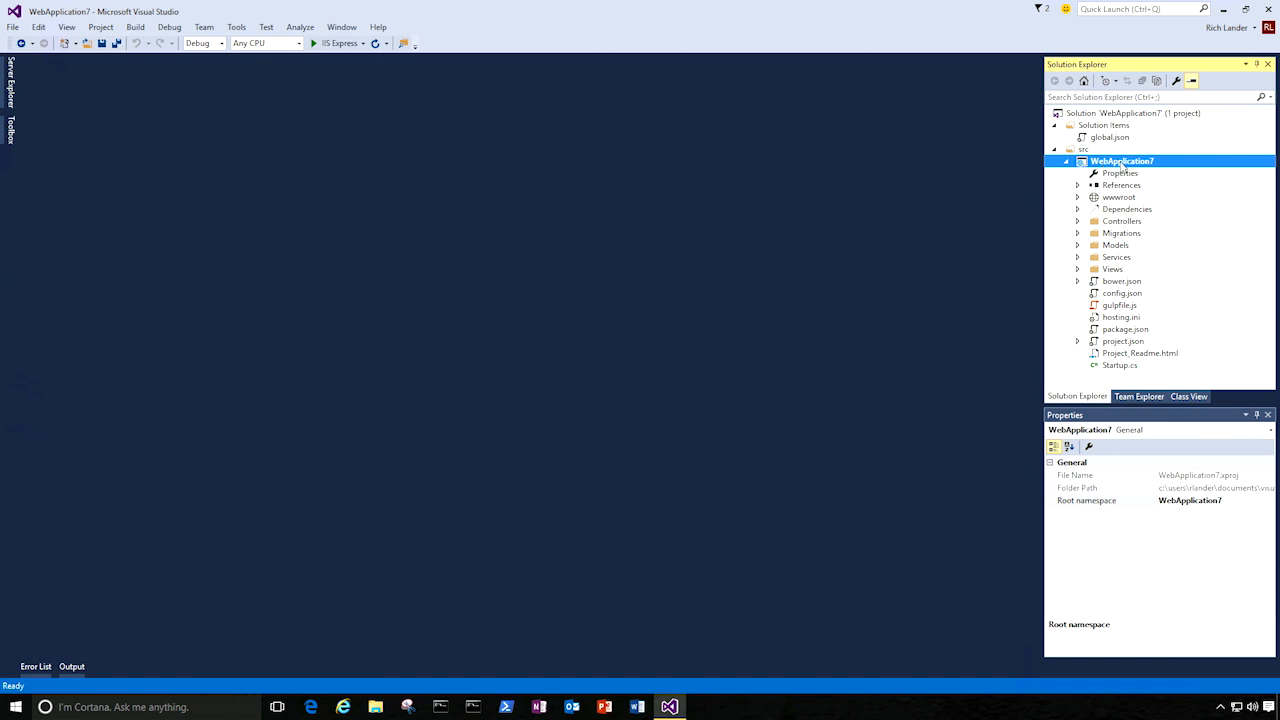
Open the WebApplication7 project's Properties from Solution Explorer
right_click(1122, 161)
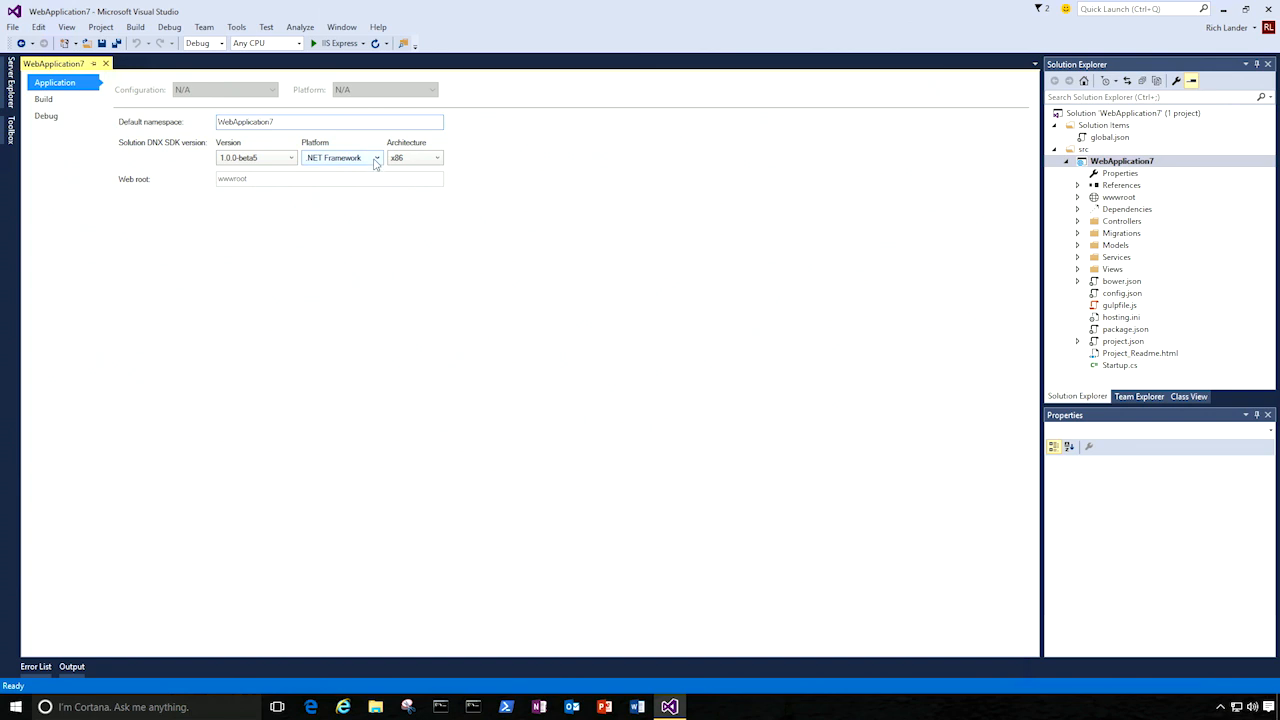
Change the WebApplication7 DNX SDK platform from .NET Framework to .NET Core
left_click(376, 157)
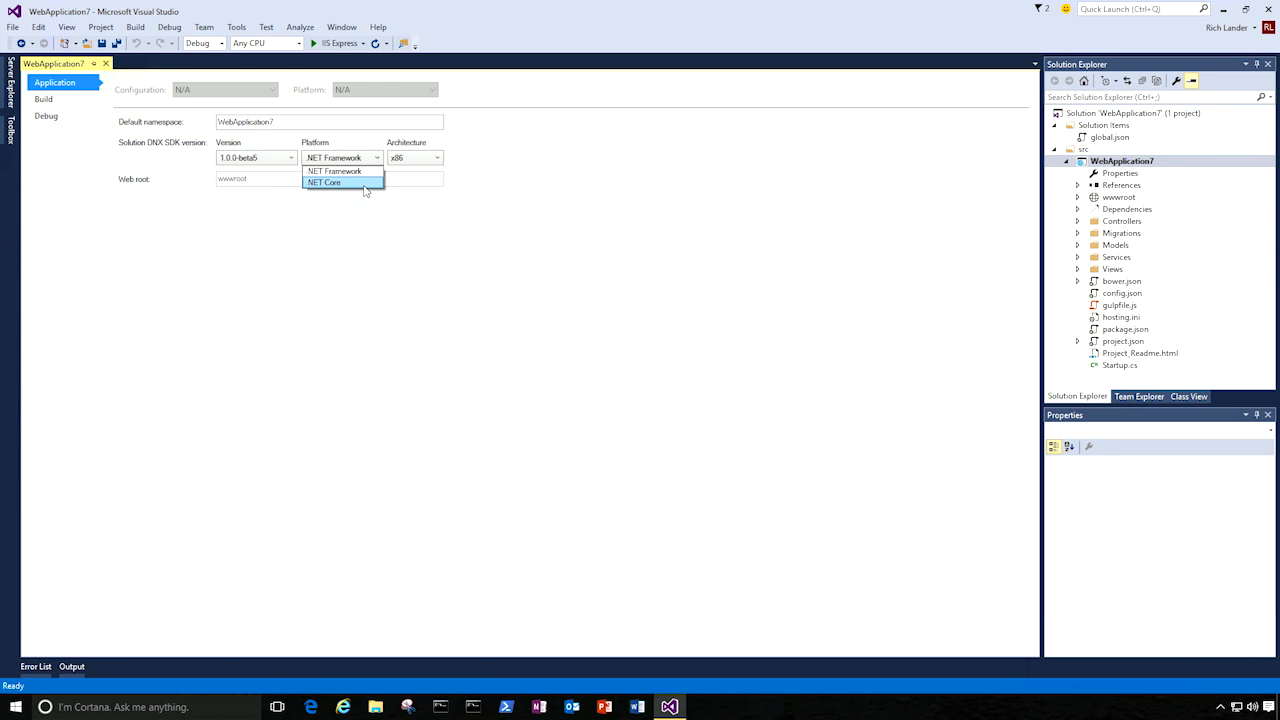
left_click(324, 183)
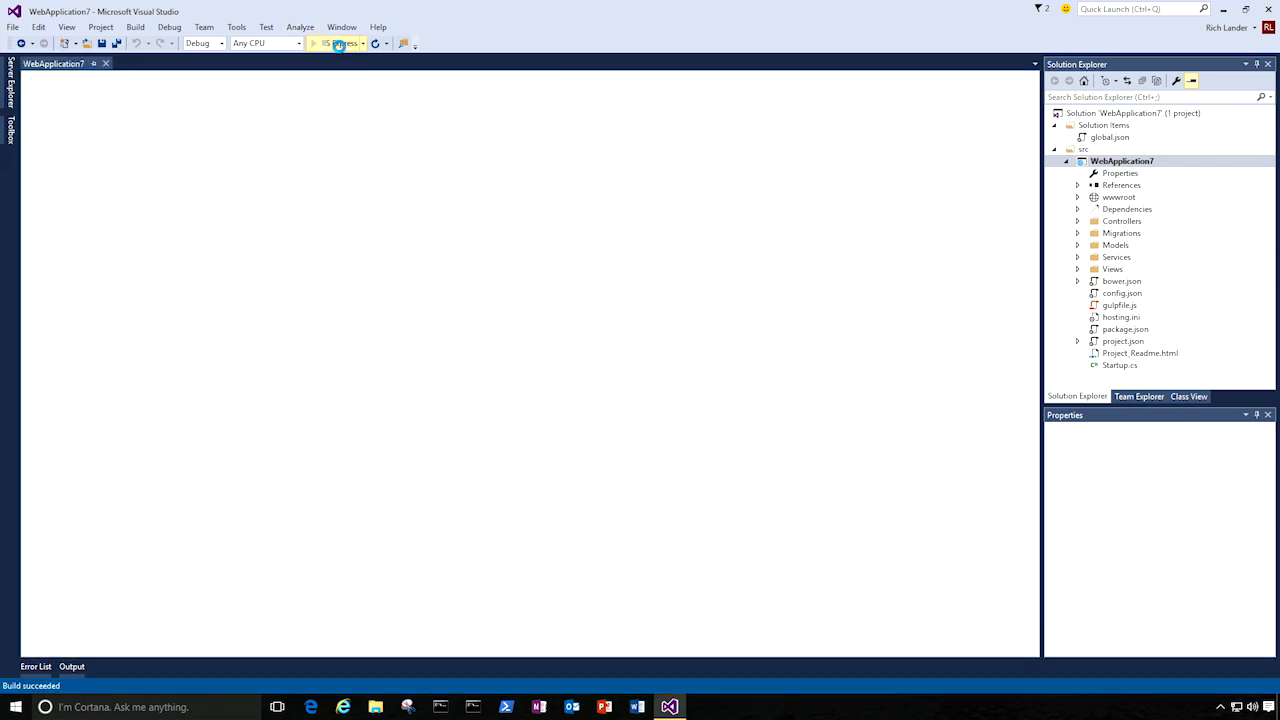
Launch WebApplication7 with IIS Express, loading its ASP.NET 5 home page in Edge
left_click(339, 43)
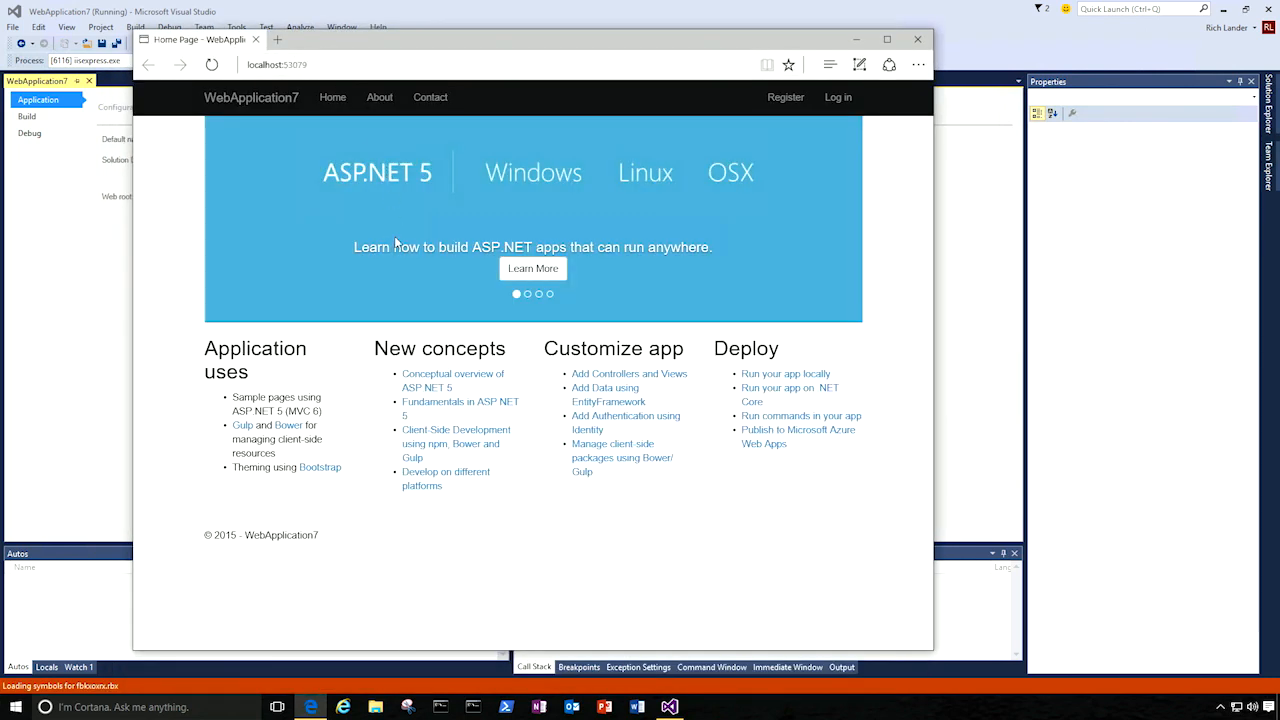
mouse_move(408, 339)
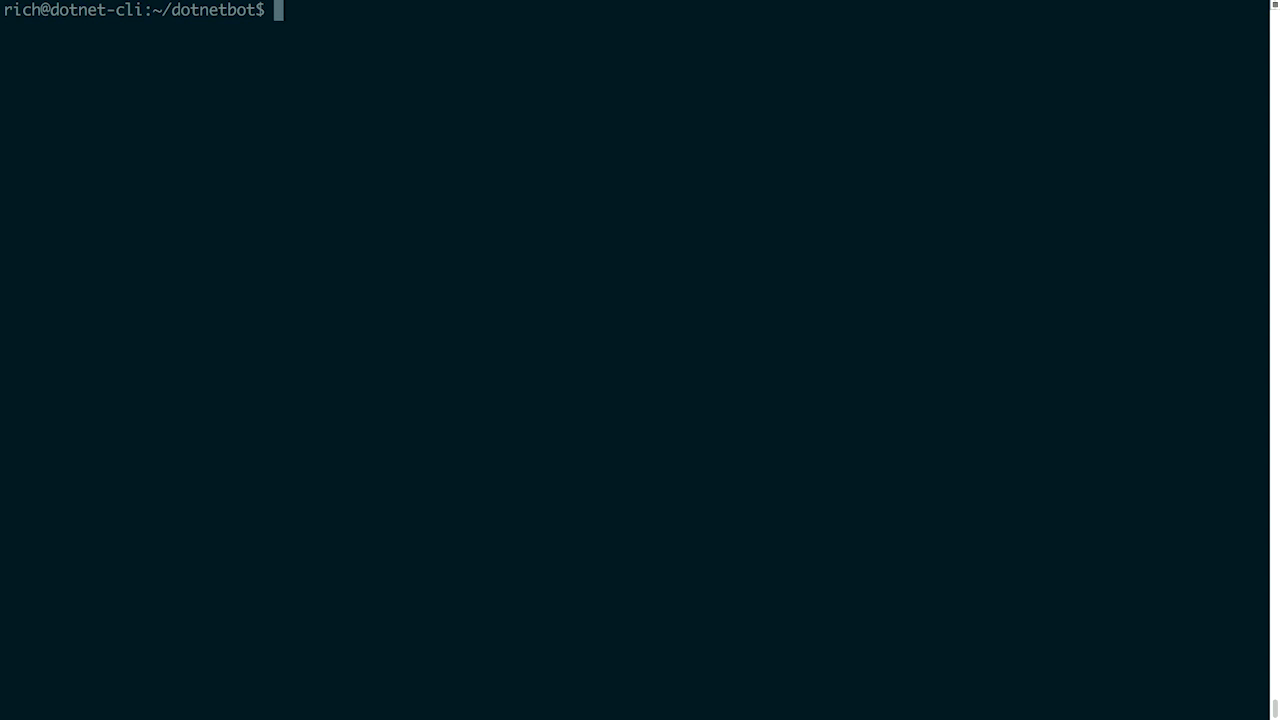
Run ls in the dotnetbot folder, then dotnet alone to print its command summary
type("ls")
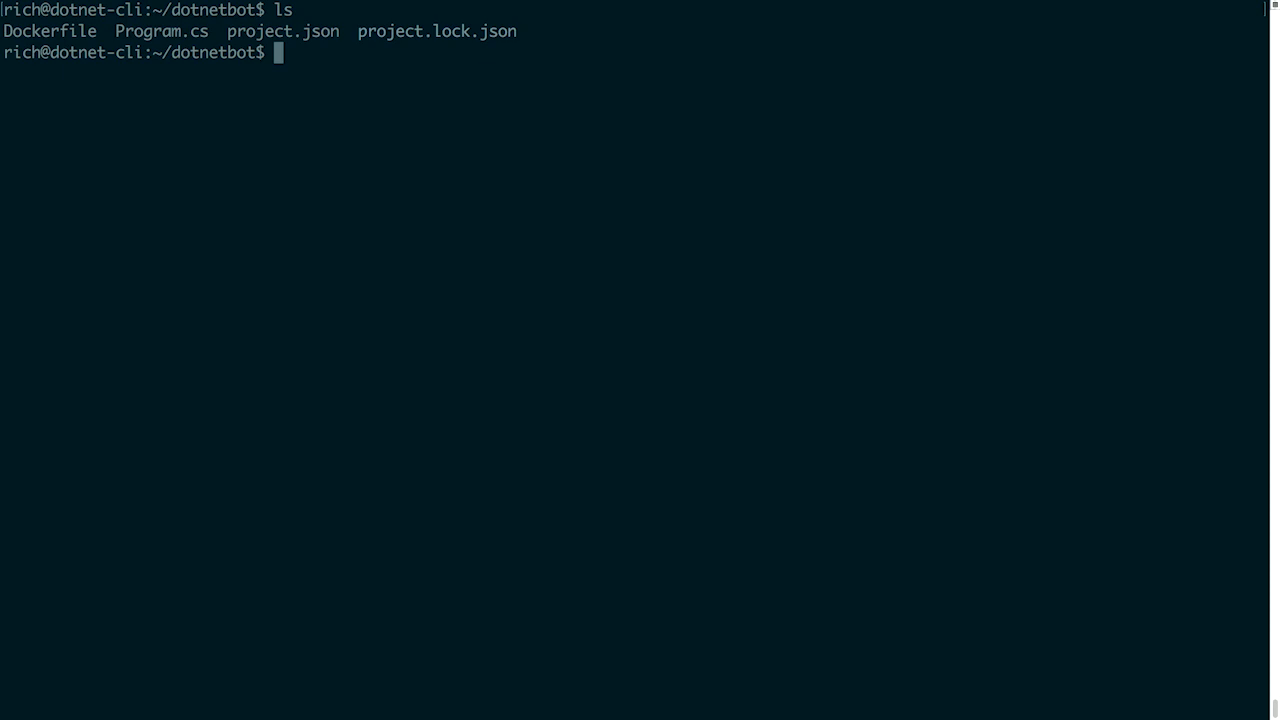
type("dotnet")
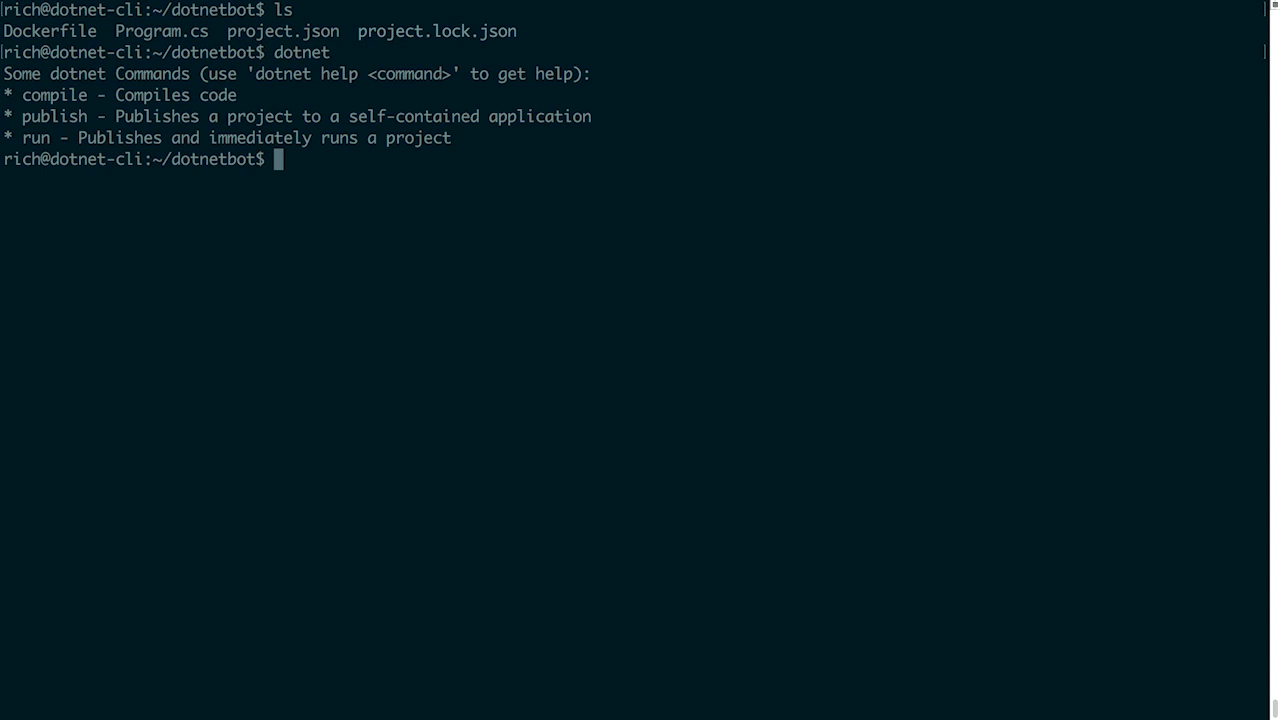
Run dotnet compile, then dotnet compile --native to build a native dotnetbot executable
type("dotnet")
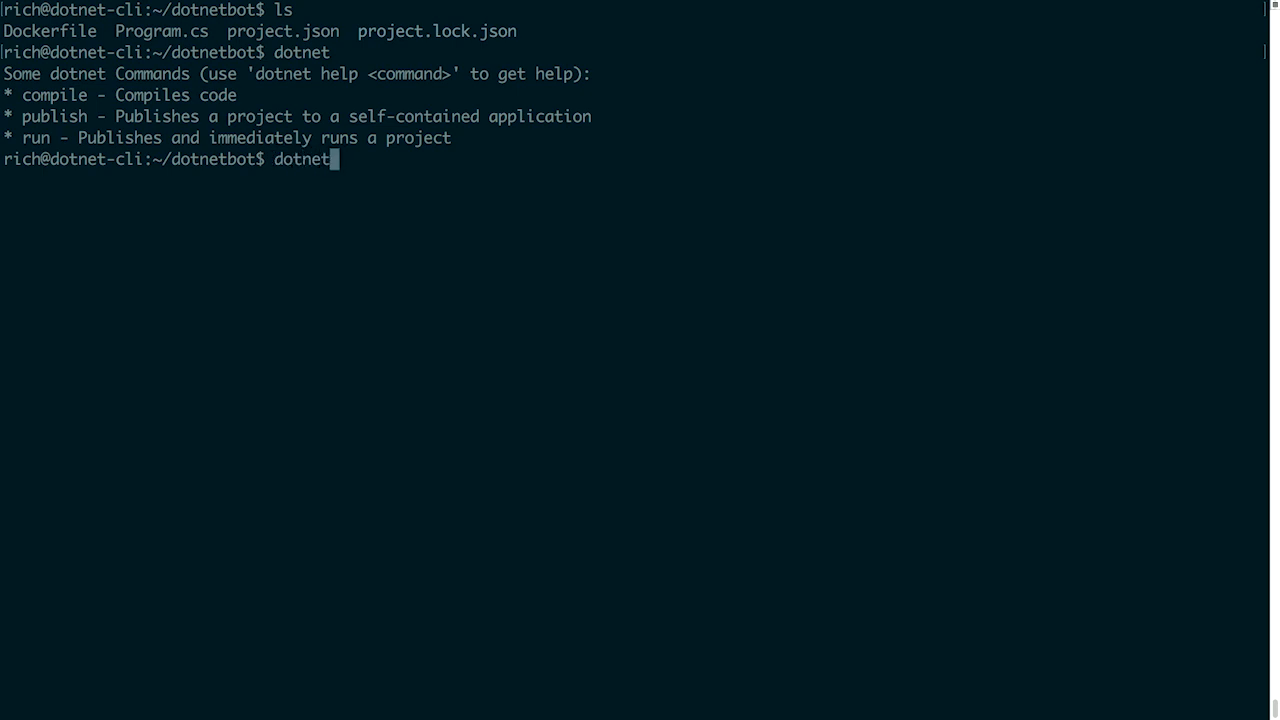
type("compile")
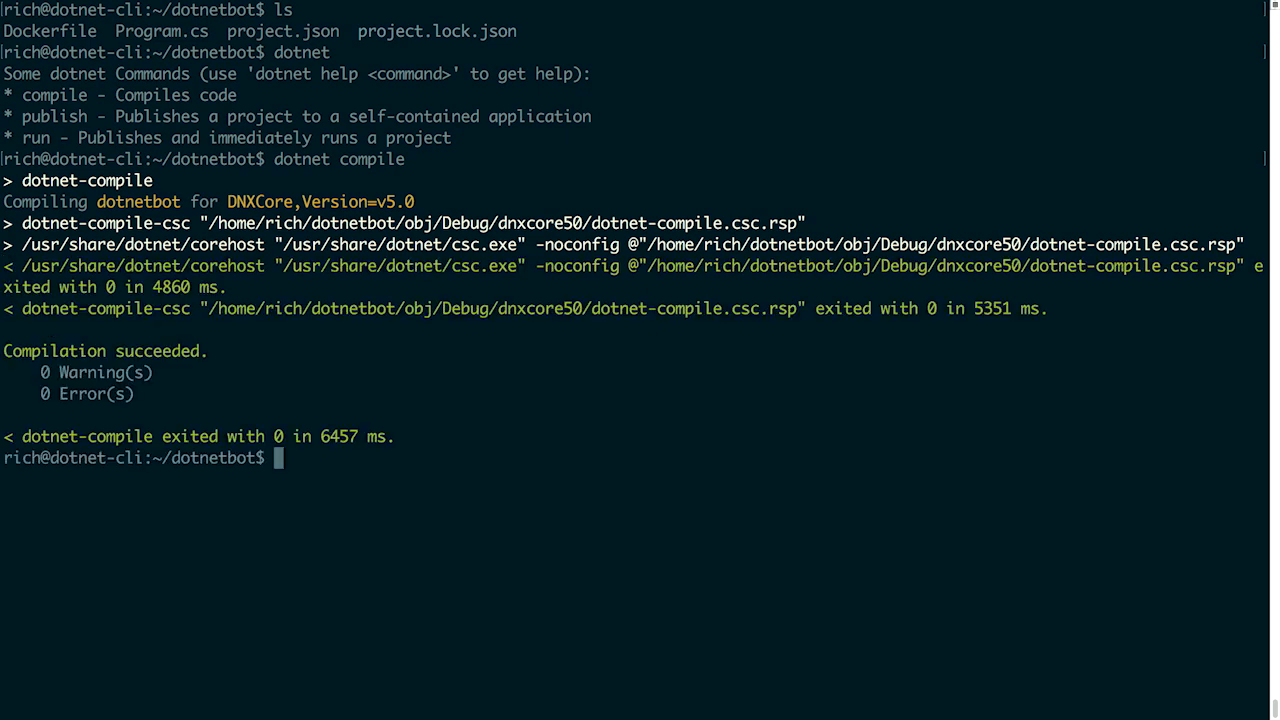
type("dotnet compile --")
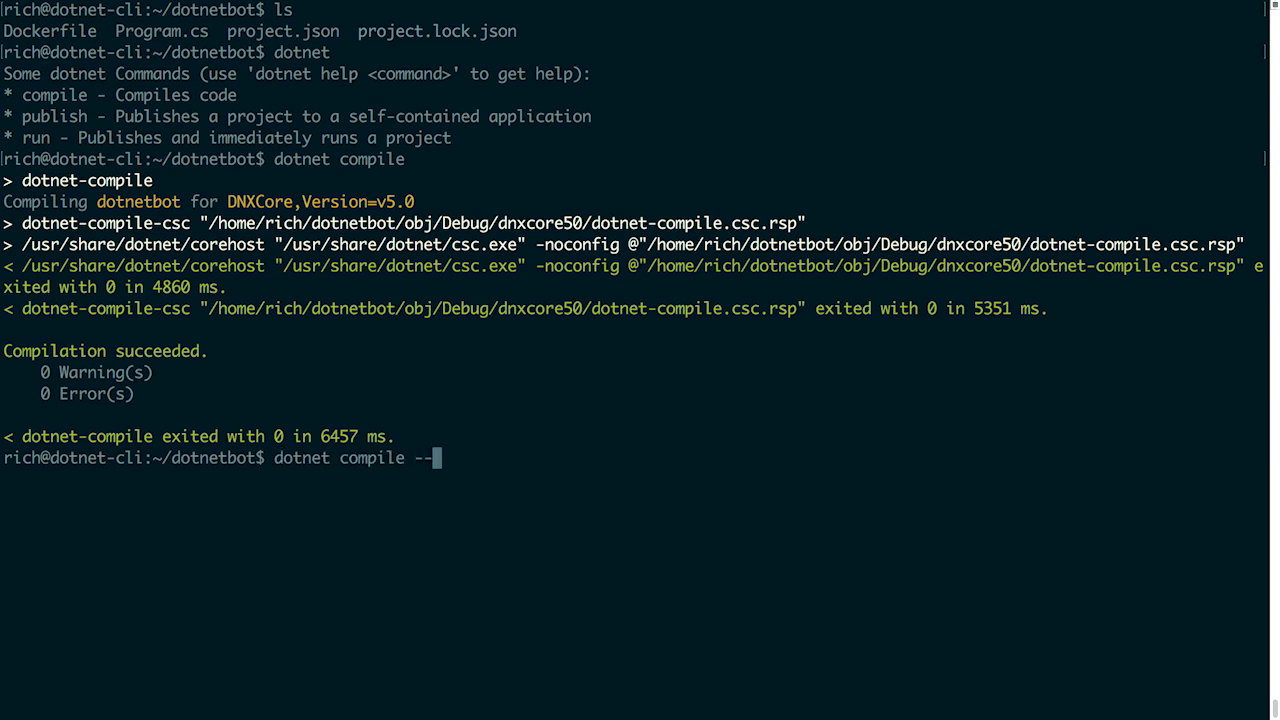
type("native")
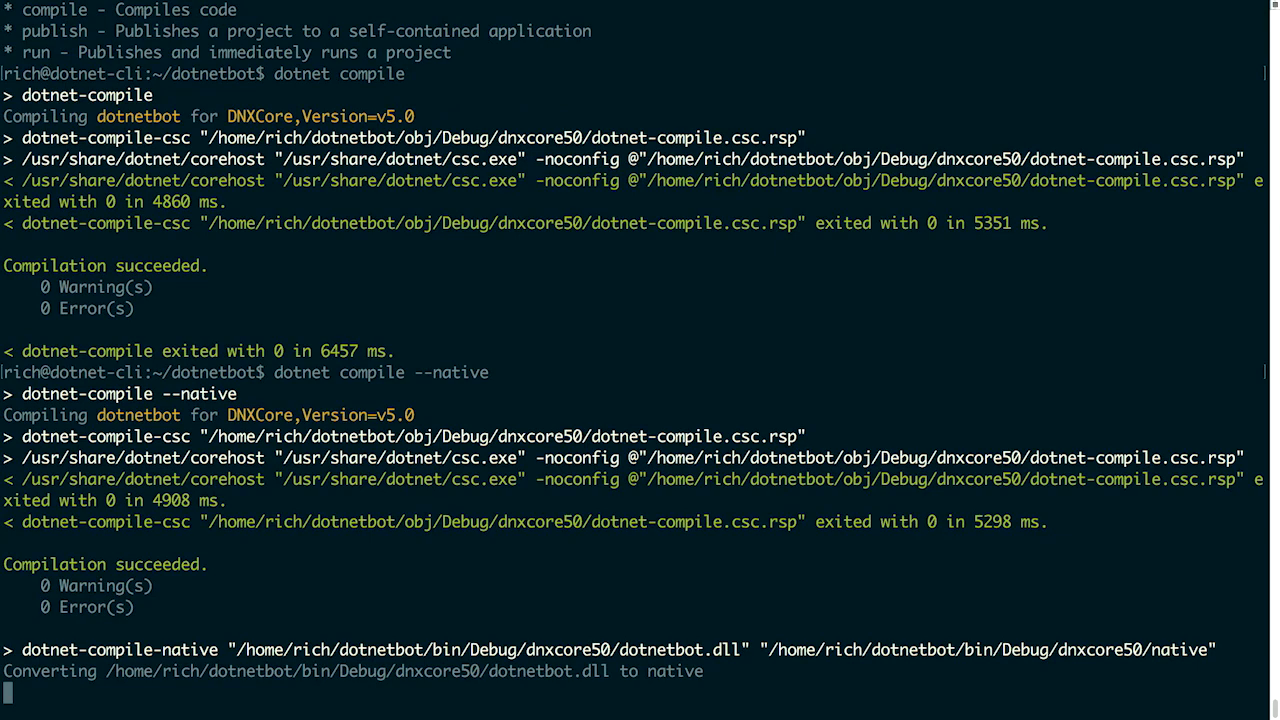
scroll("down", 3)
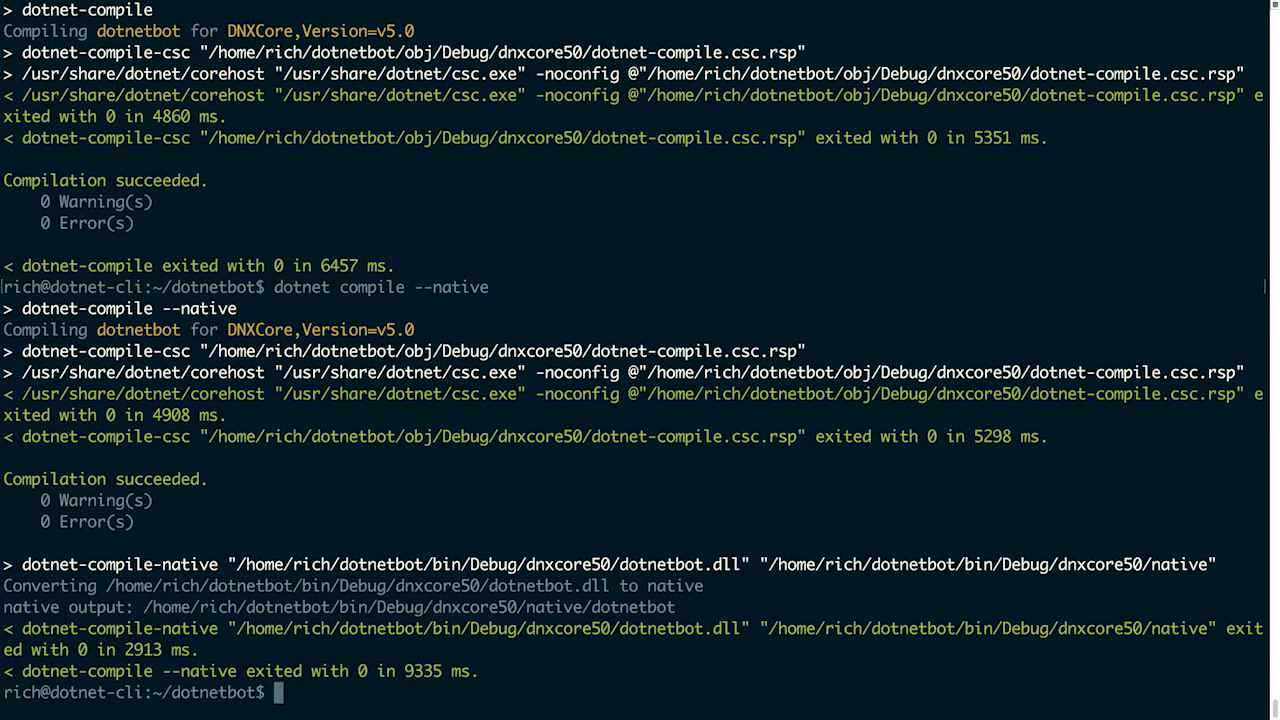
type("ls -")
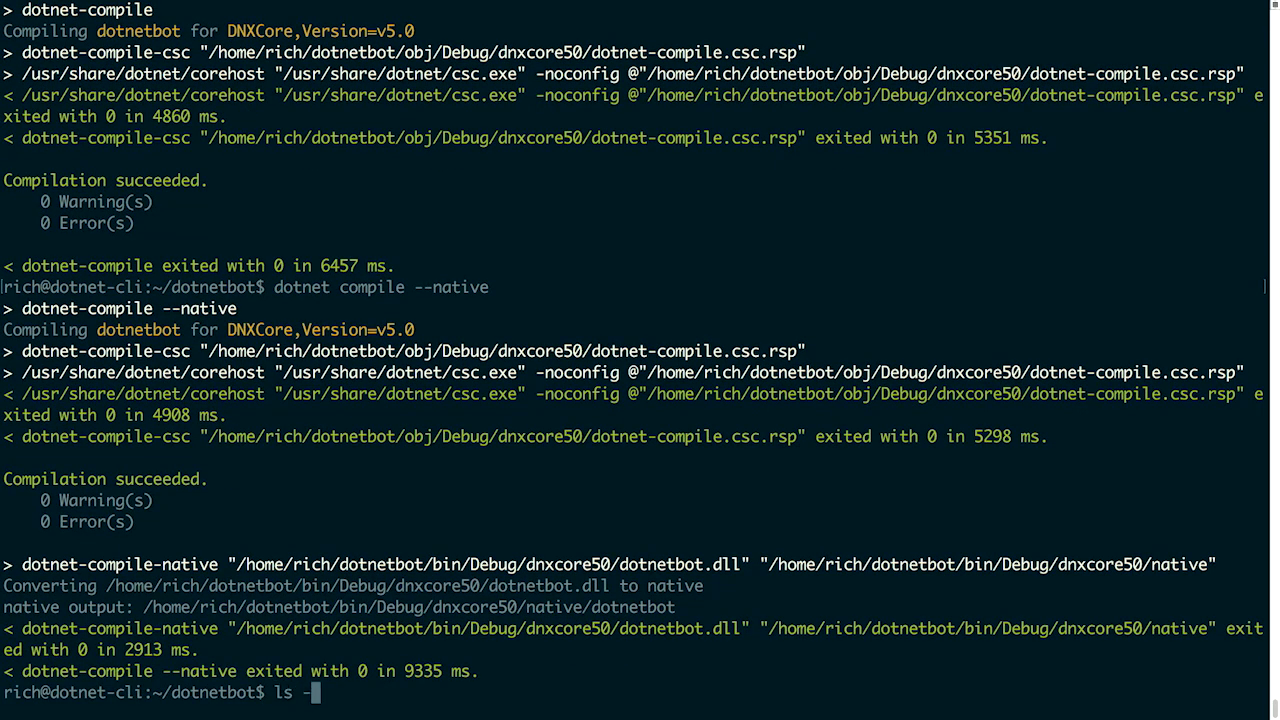
List ./bin/Debug/dnxcore50/native/ with ls -lhF, showing the 1.8M dotnetbot executable
type("hF ./bin/Debug/dnxcore50/native/")
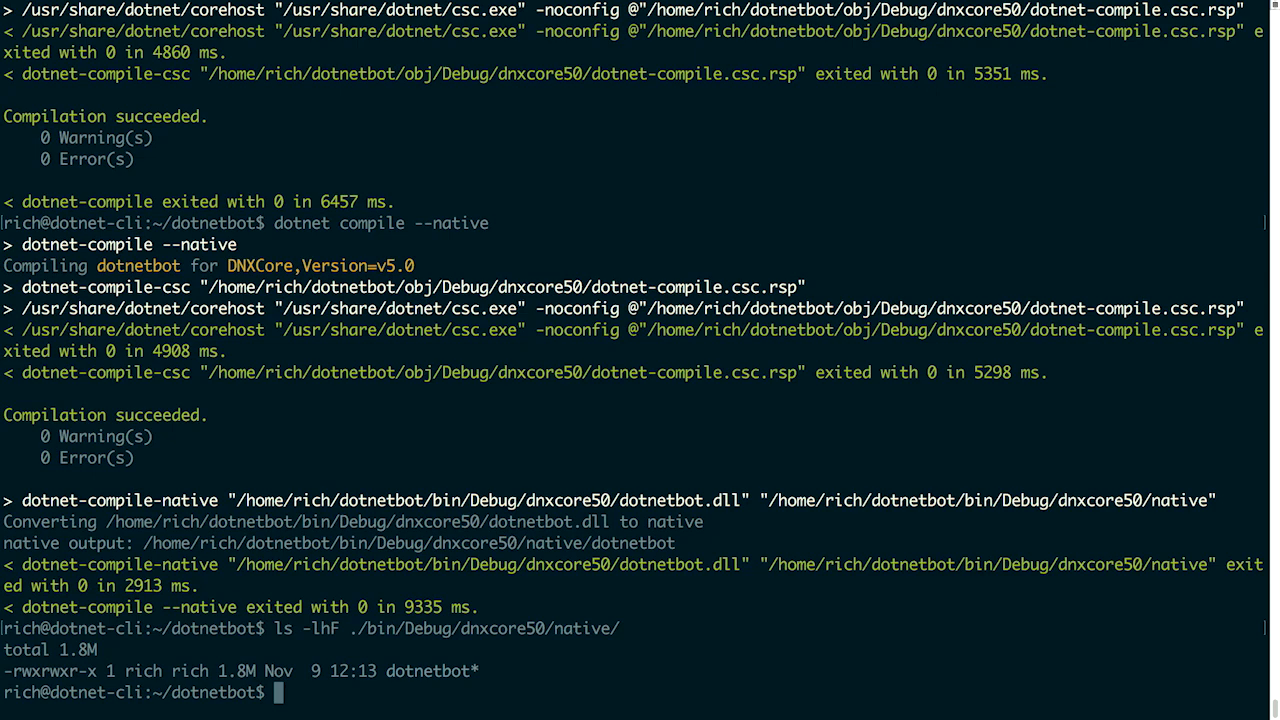
type("./bin/Debug/dnxcore50/native/")
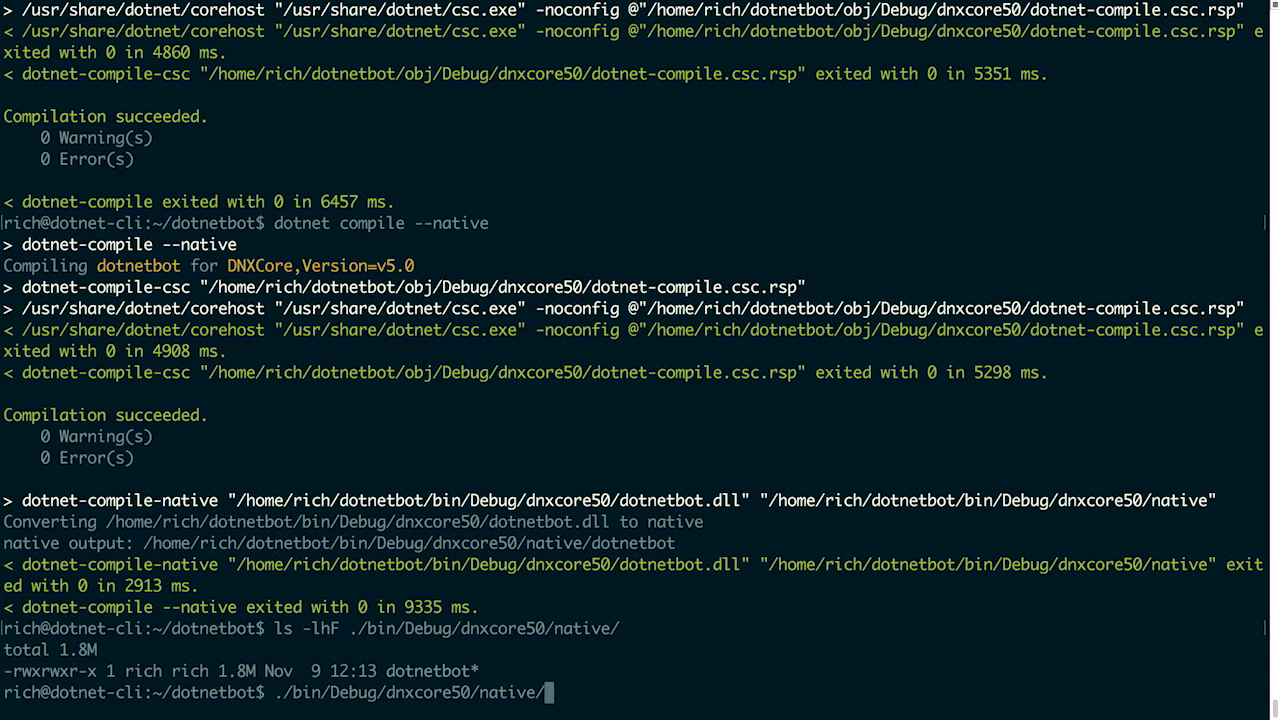
Enter ./bin/Debug/dnxcore50/native/dotnetbot with the greeting argument 'Hello from Co…'
type("dotnetbot")
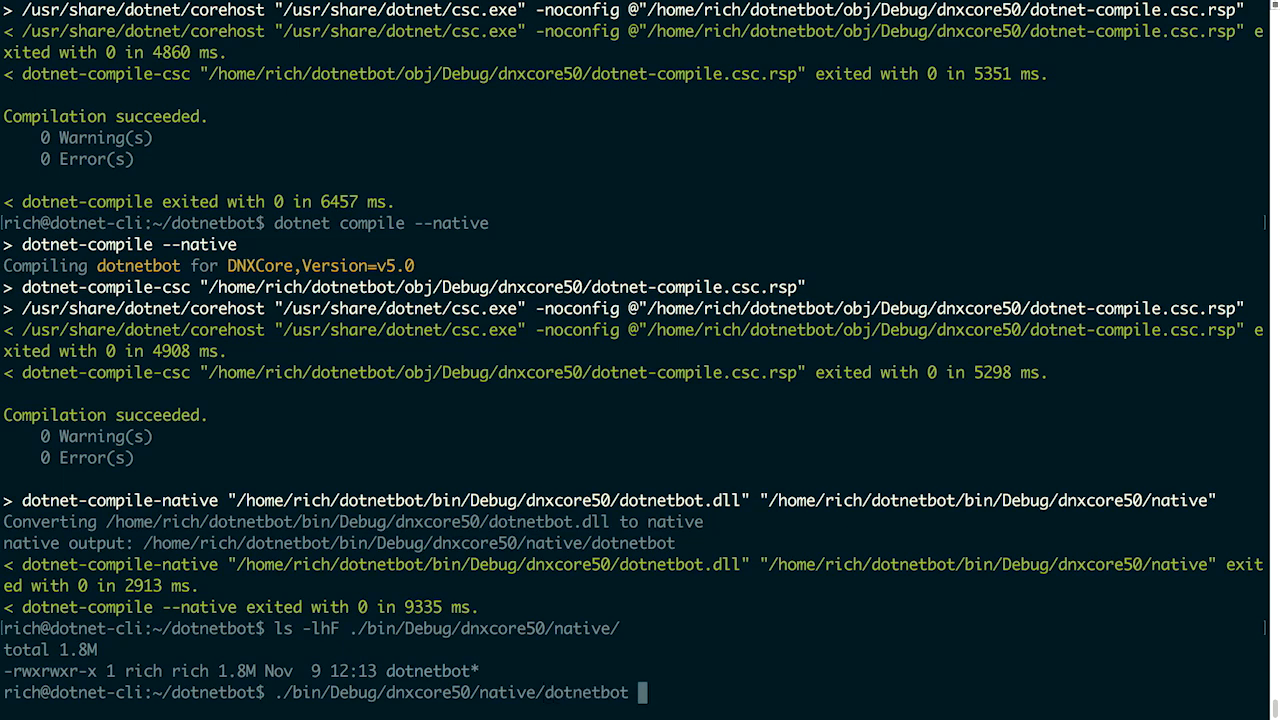
type("H")
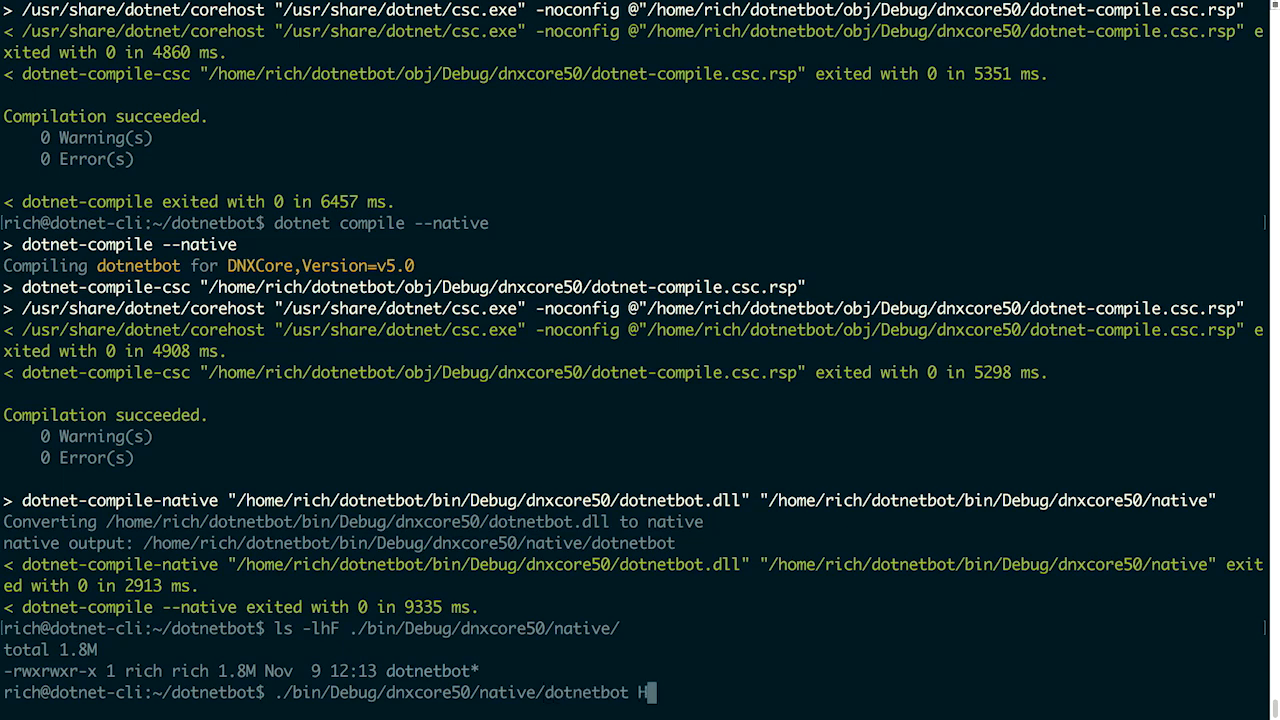
type("ello from Co")
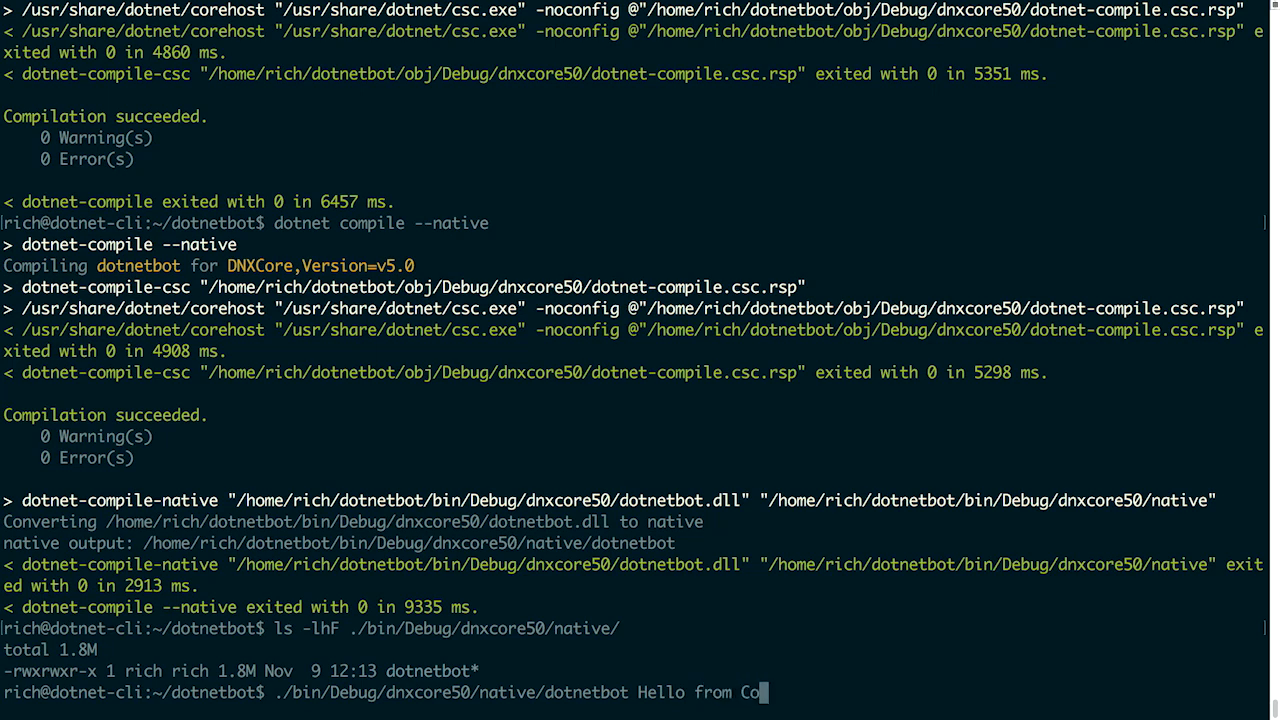